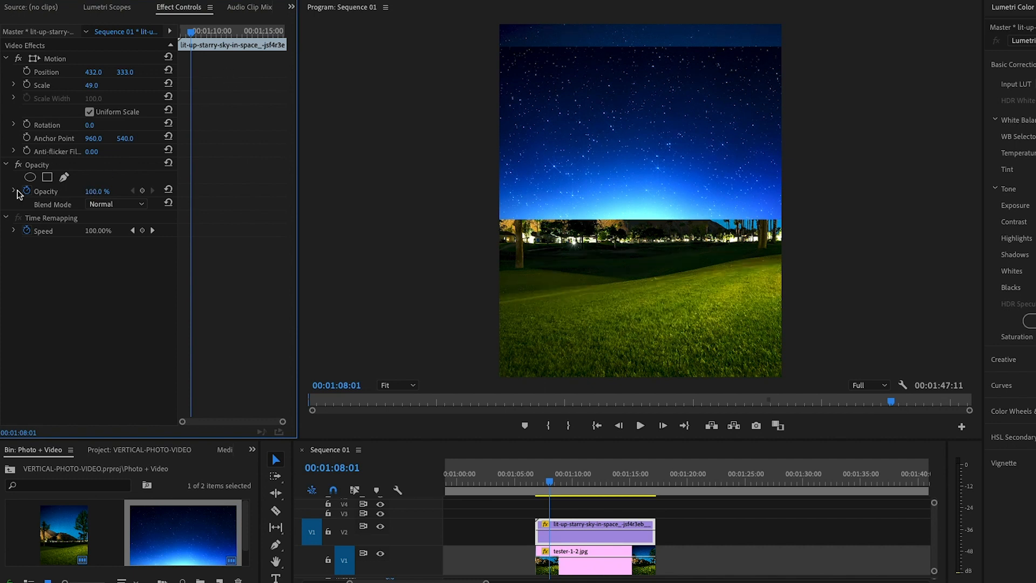
Step: Scrub the starry-sky clip's Motion Scale up to 64 so it covers more of the frame
{"action": "left_click_drag", "start_coordinate": [96, 191], "coordinate": [66, 191]}
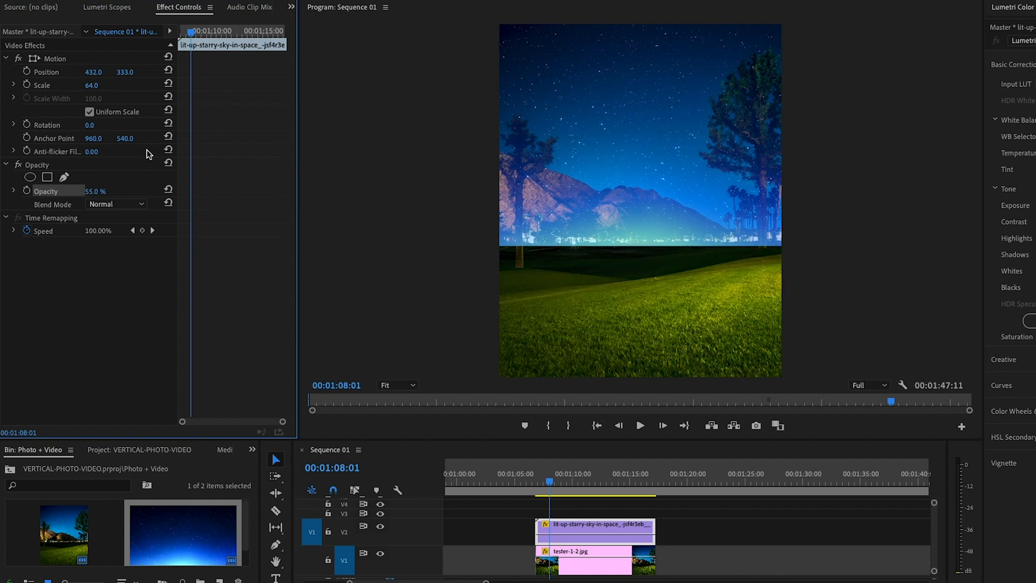
{"action": "mouse_move", "coordinate": [205, 175]}
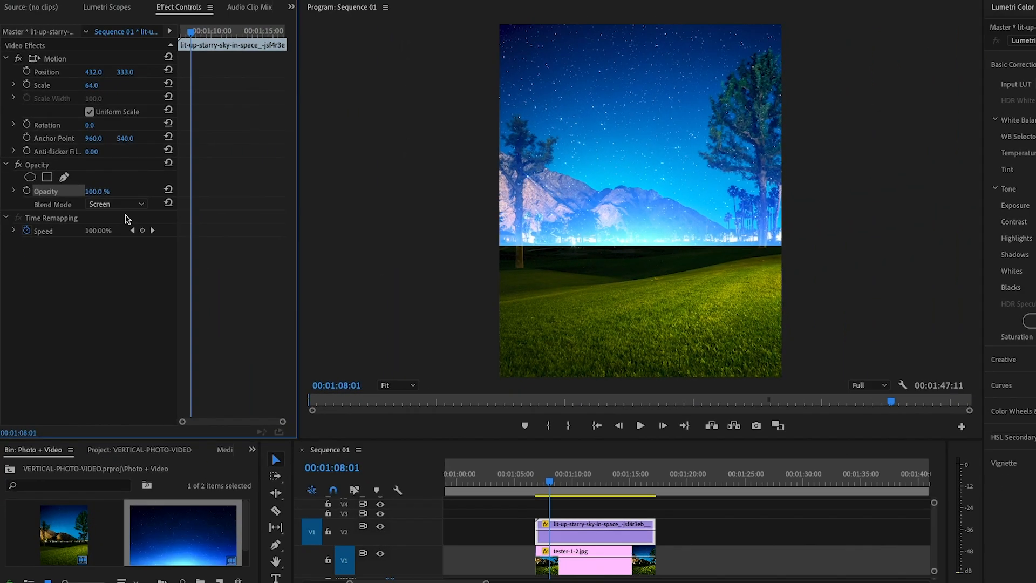
{"action": "mouse_move", "coordinate": [407, 139]}
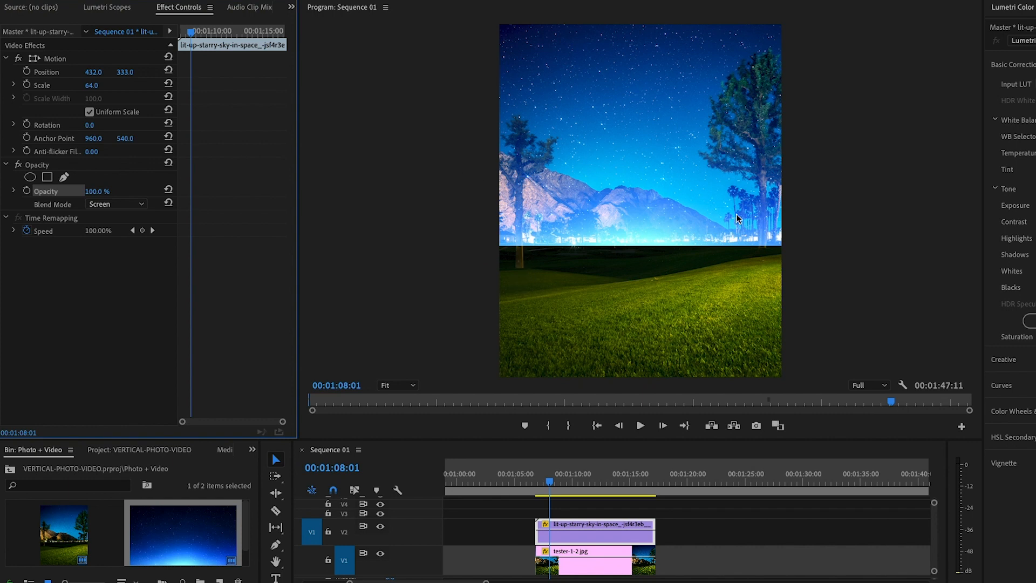
{"action": "mouse_move", "coordinate": [497, 219]}
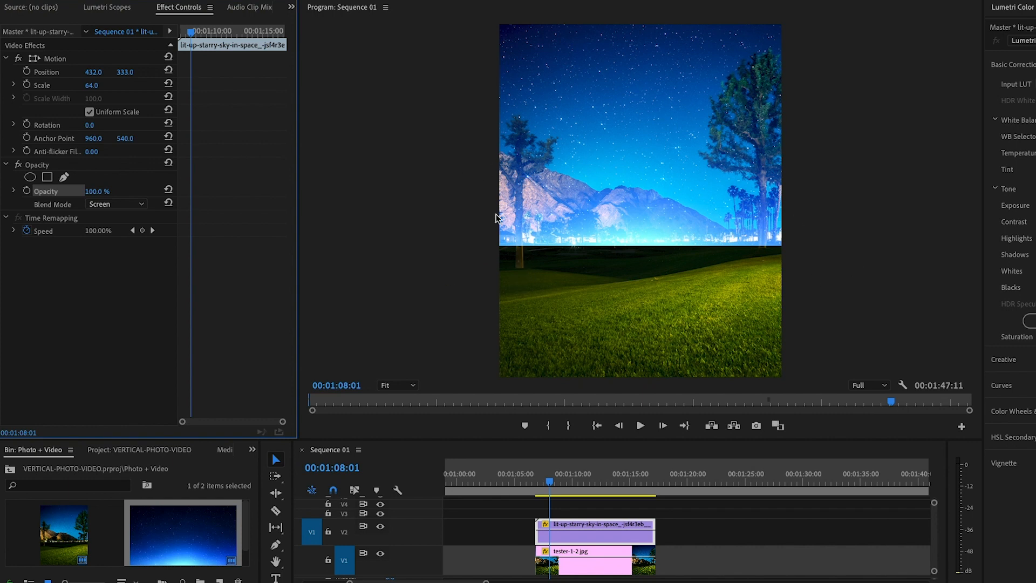
{"action": "mouse_move", "coordinate": [512, 212]}
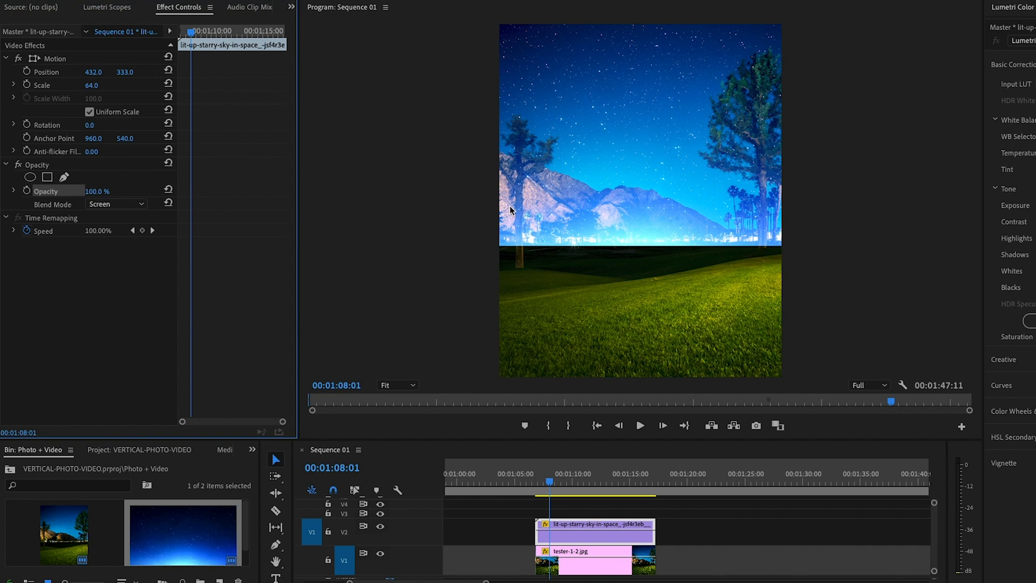
{"action": "mouse_move", "coordinate": [507, 212]}
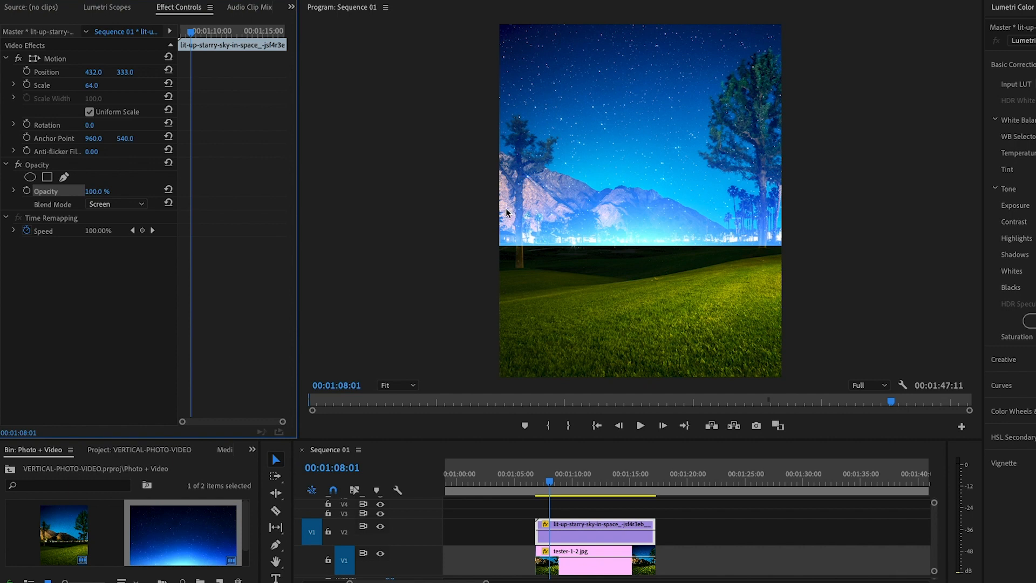
{"action": "mouse_move", "coordinate": [496, 248]}
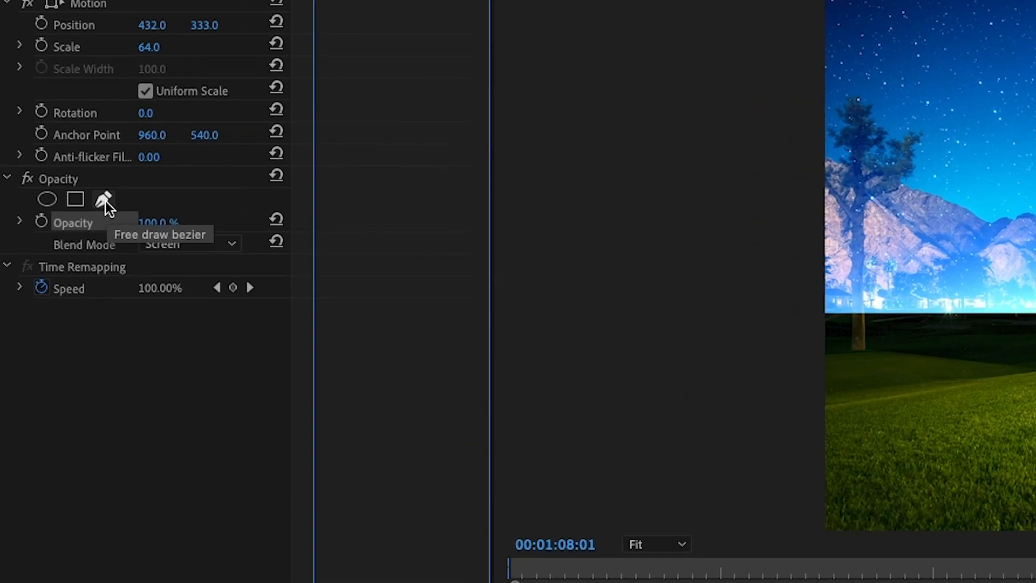
Step: Begin a free-draw bezier opacity mask, placing its first point at the photo's left edge
{"action": "left_click", "coordinate": [102, 199]}
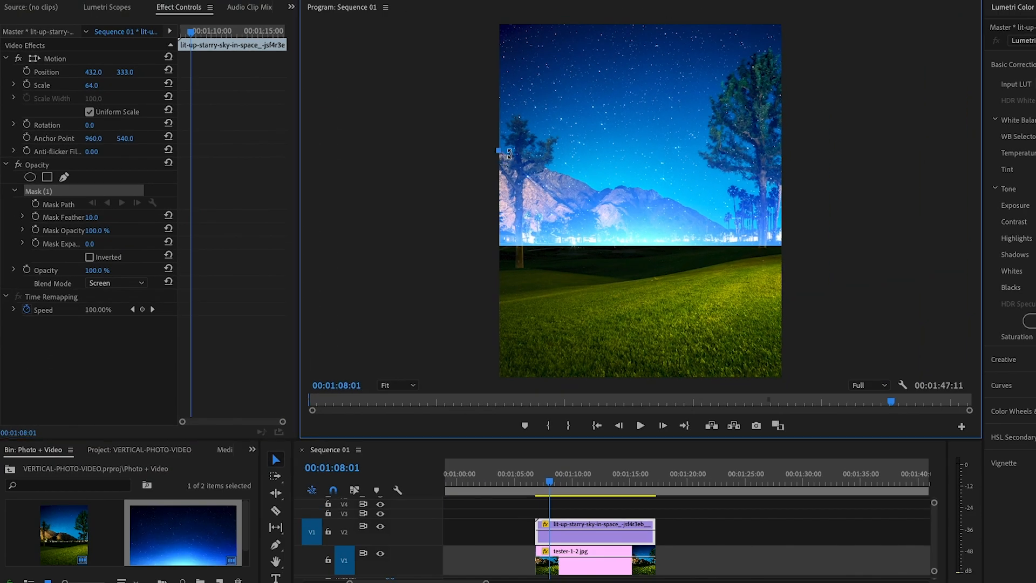
{"action": "left_click", "coordinate": [397, 385]}
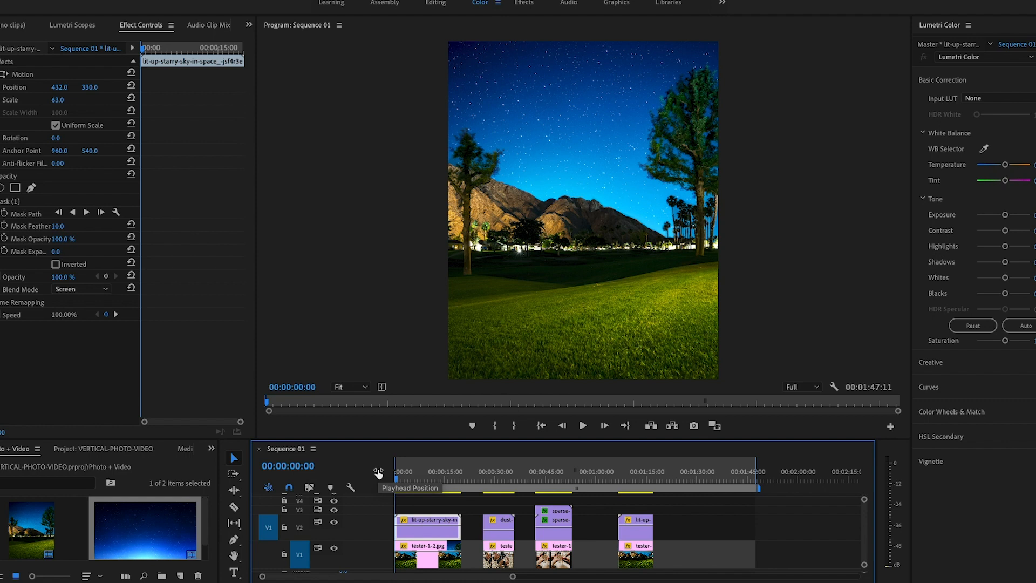
{"action": "mouse_move", "coordinate": [378, 474]}
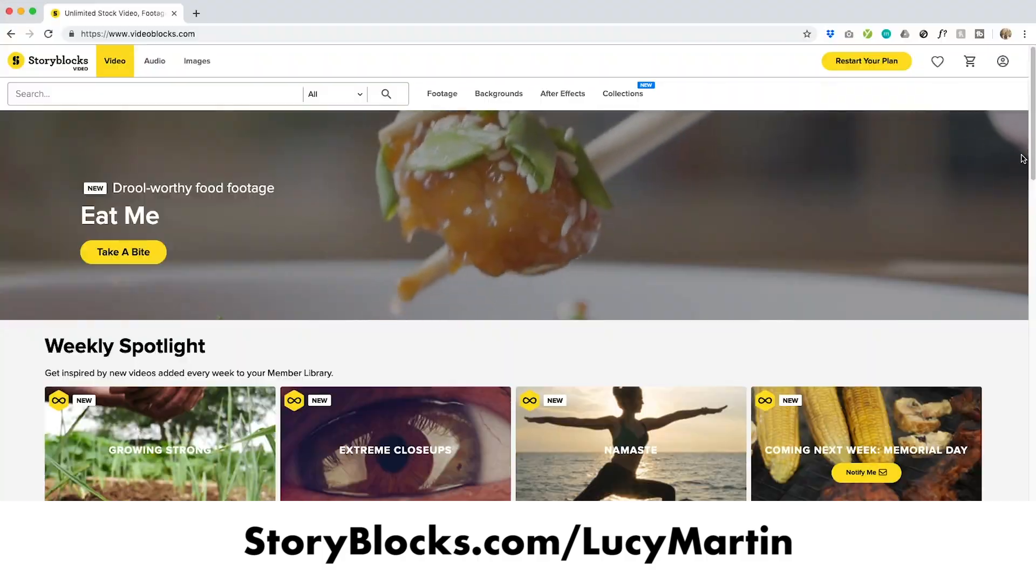
{"action": "scroll", "scroll_direction": "down", "scroll_amount": 3}
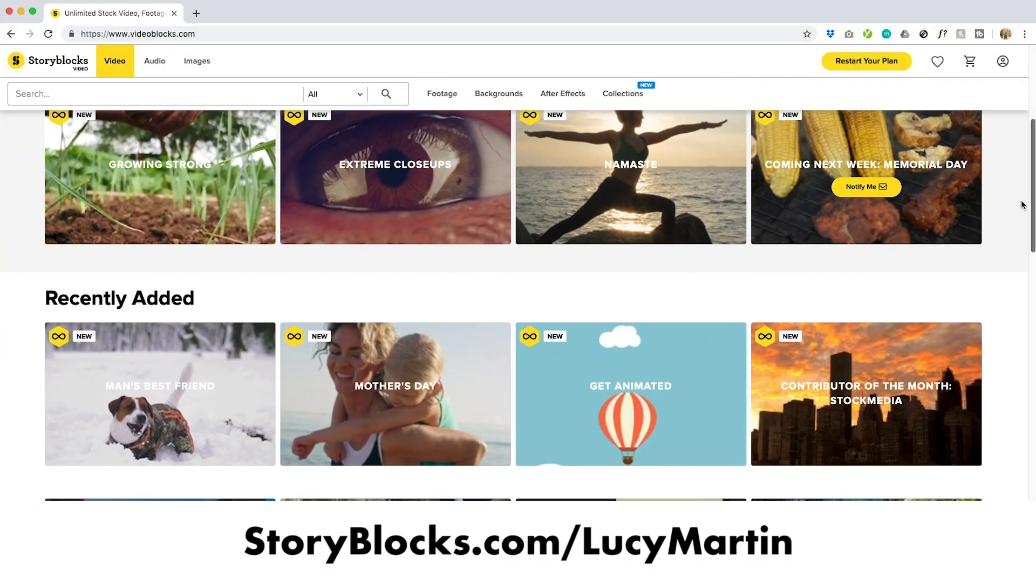
{"action": "scroll", "scroll_direction": "down", "scroll_amount": 3}
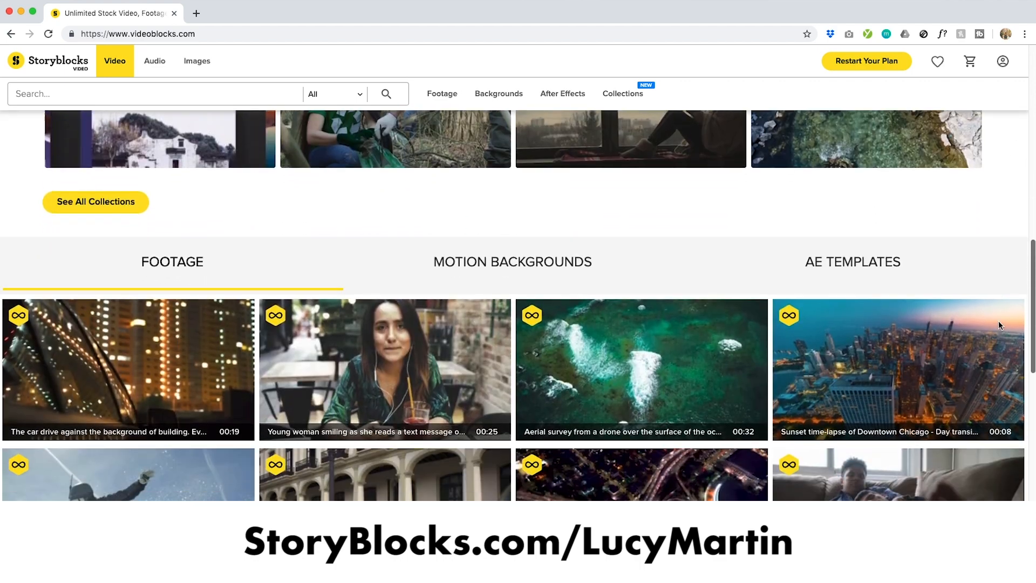
{"action": "scroll", "scroll_direction": "down", "scroll_amount": 3}
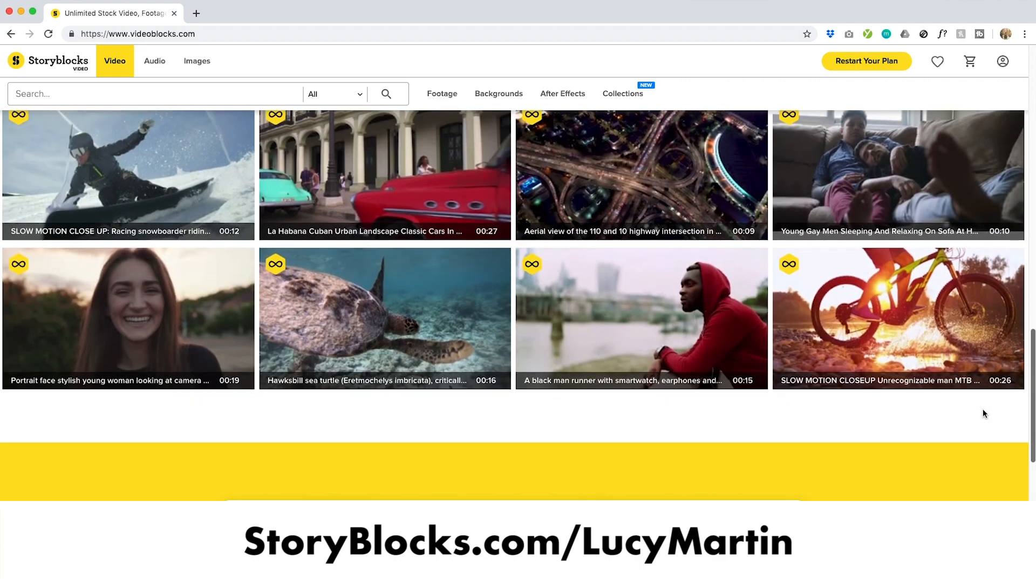
{"action": "scroll", "scroll_direction": "up", "scroll_amount": 3}
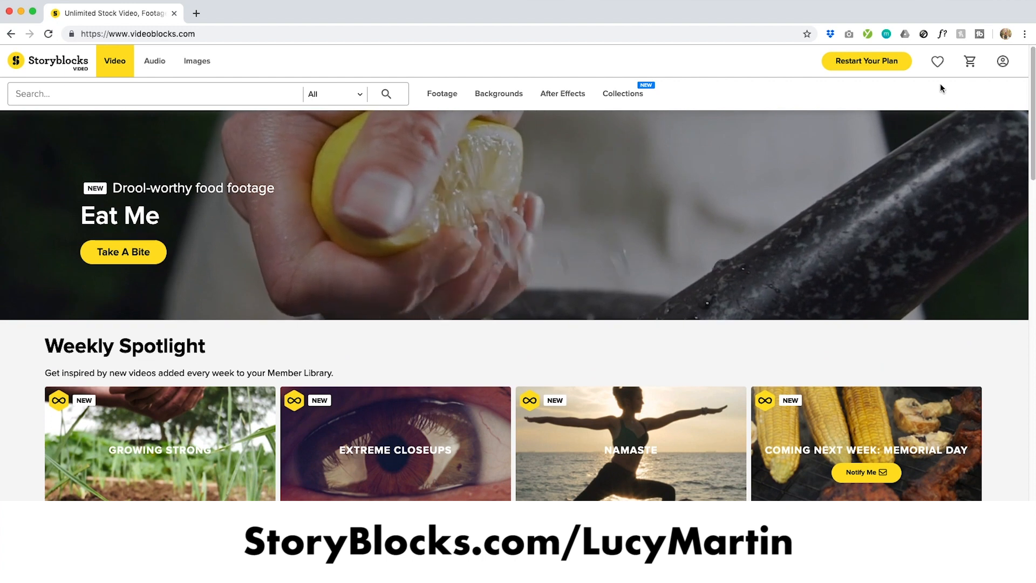